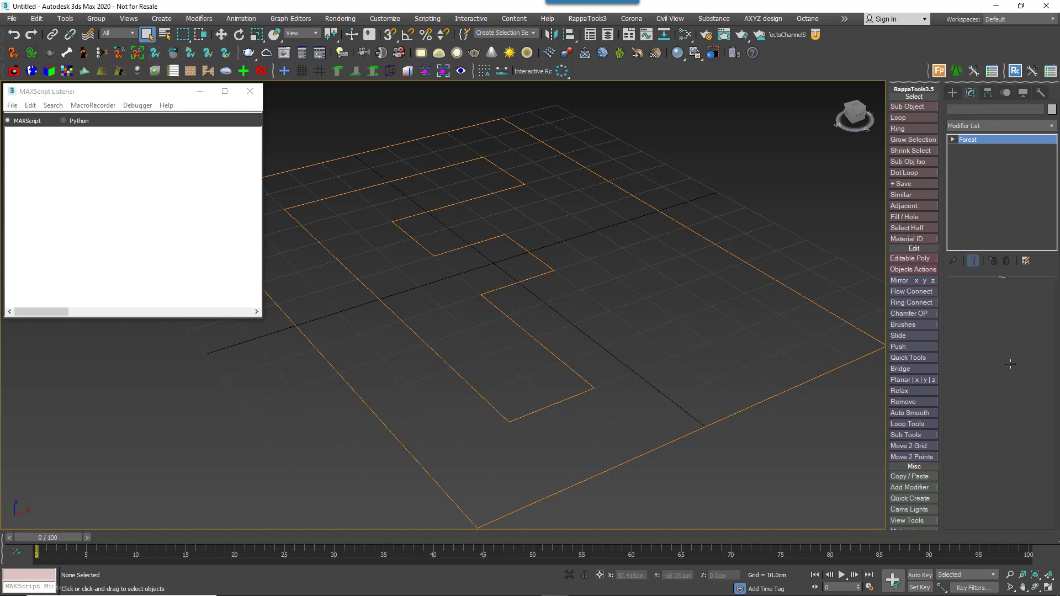
Place Forest objects on the spline, then remove them and the spline to leave an empty grid
left_click(495, 250)
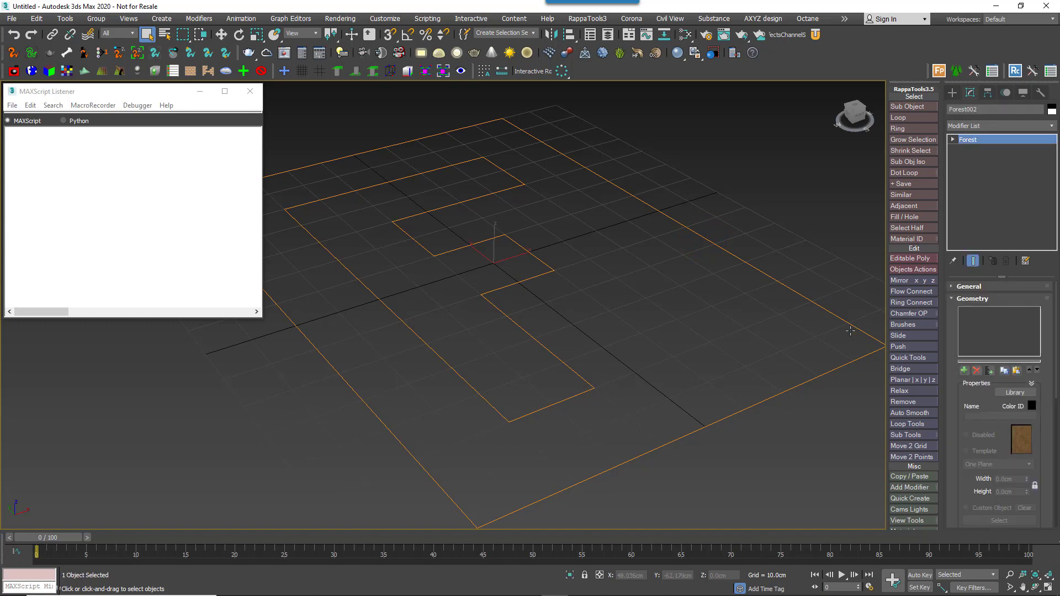
left_click(798, 232)
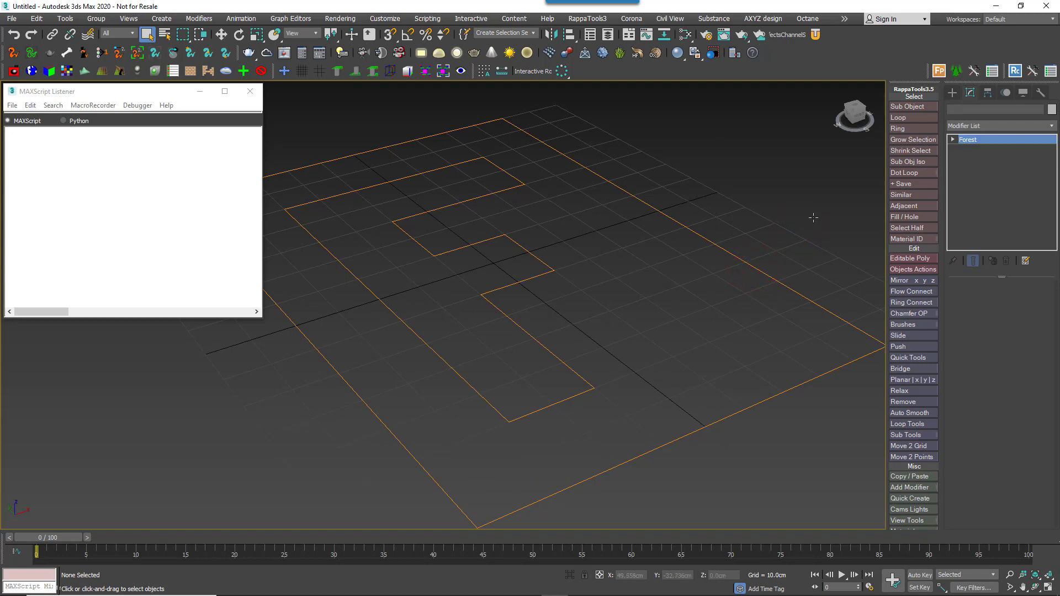
left_click(495, 253)
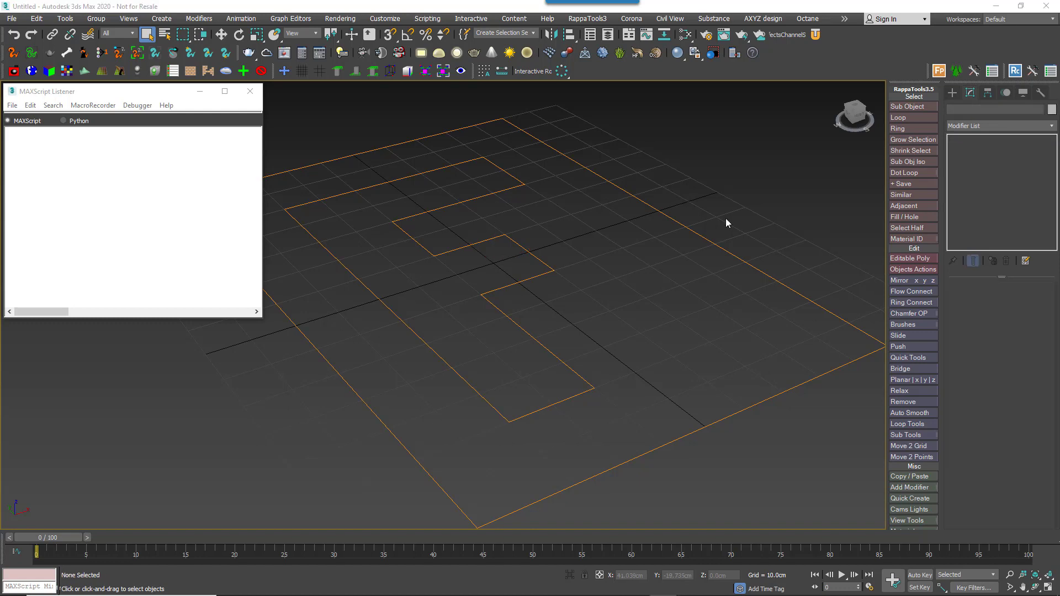
mouse_move(705, 238)
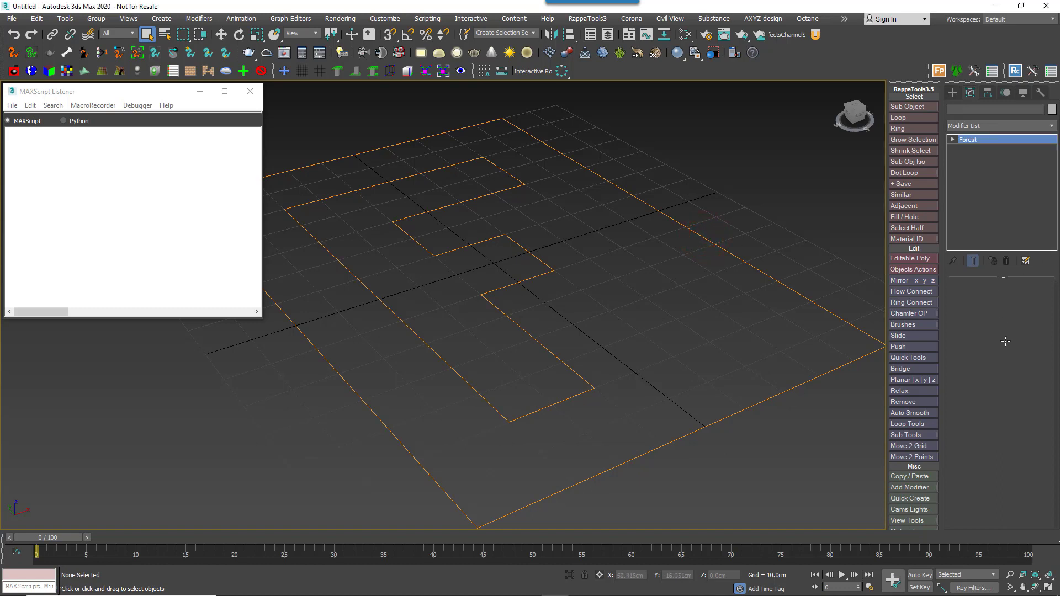
left_click(495, 253)
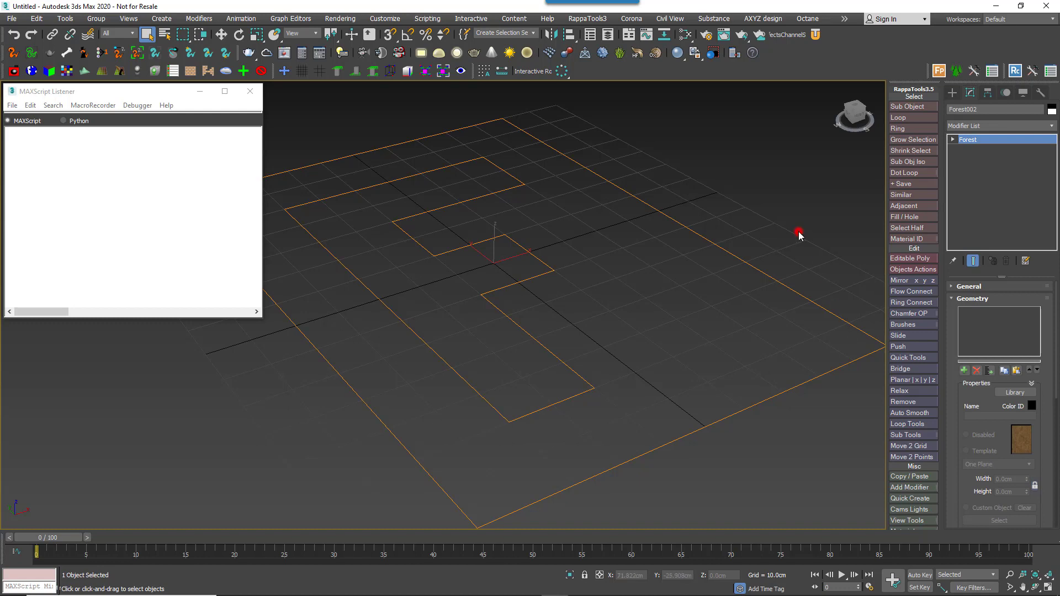
left_click(799, 233)
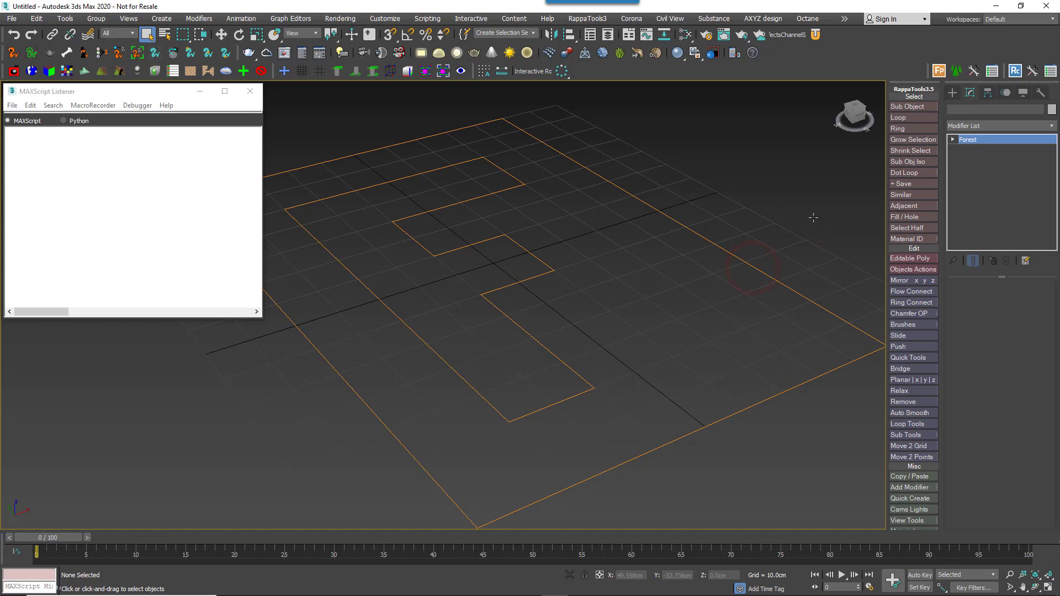
left_click(494, 253)
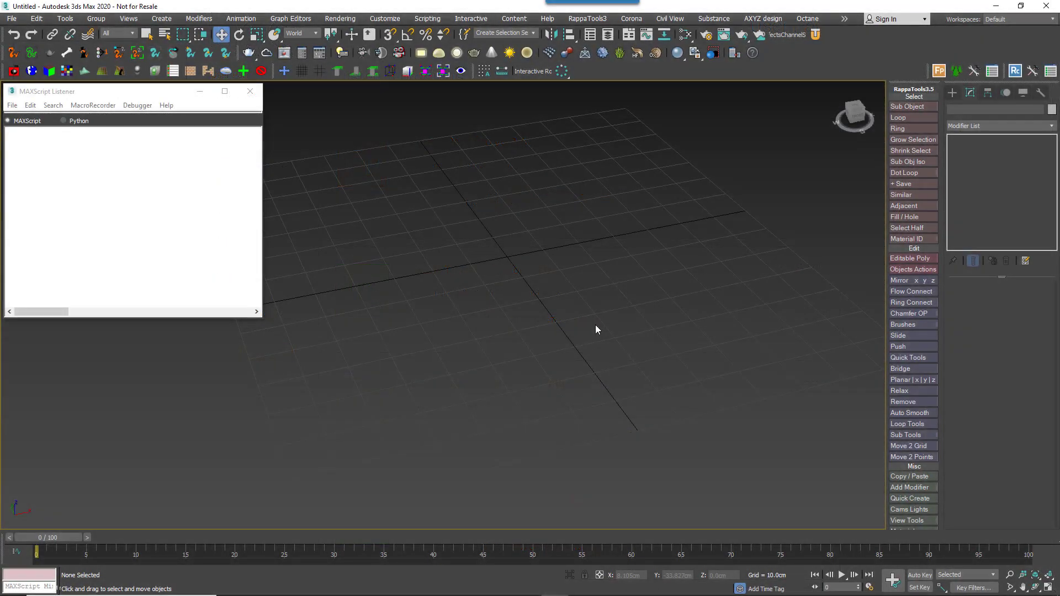
Run the MeasureFP load time script from the viewport quad menu
right_click(595, 329)
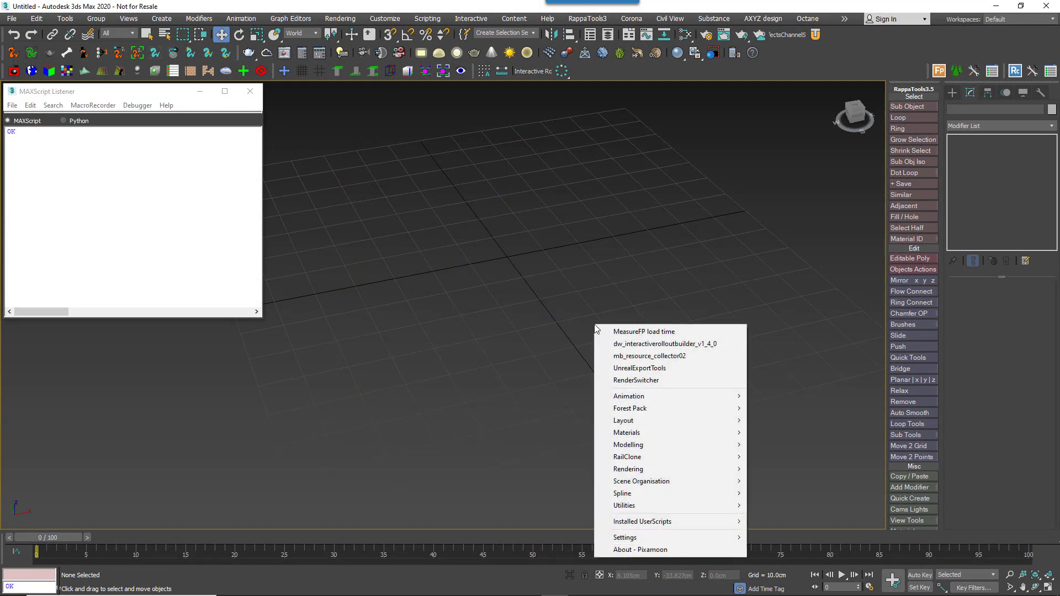
left_click(629, 409)
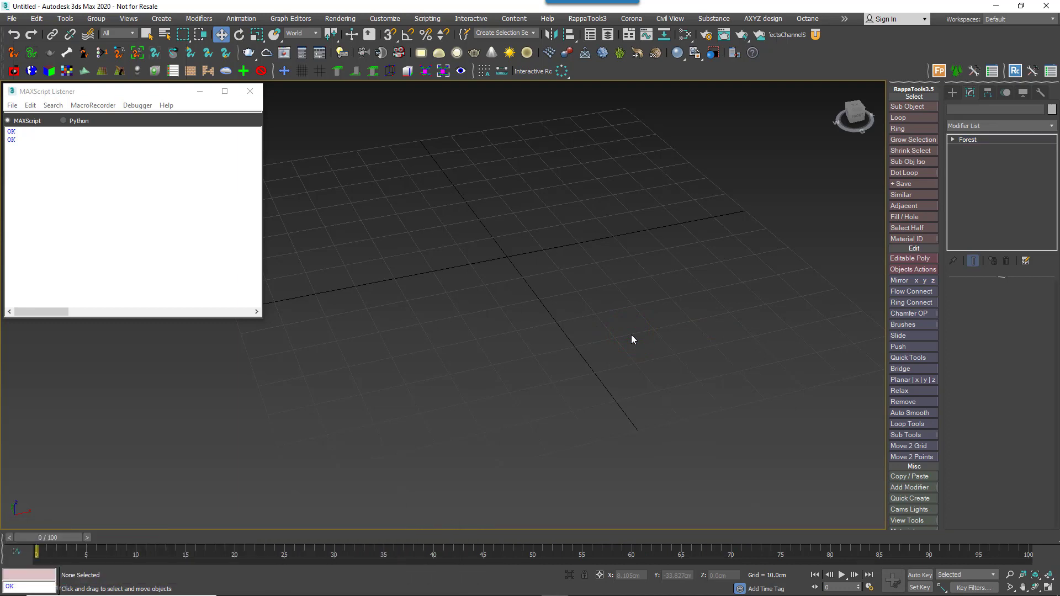
left_click(968, 139)
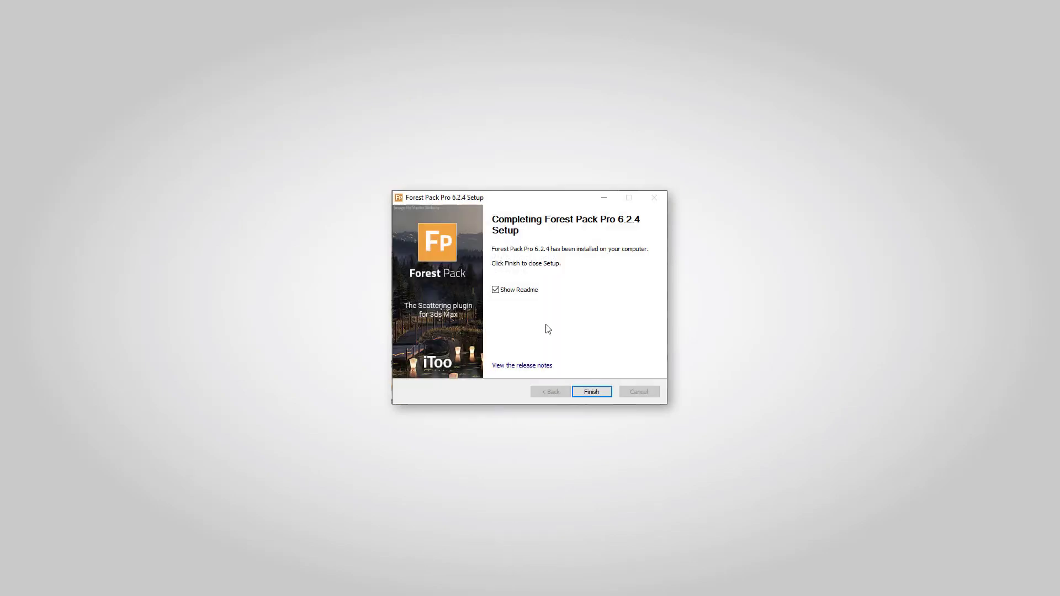
Click Finish on the completed Forest Pack Pro 6.2.4 installer
left_click(591, 392)
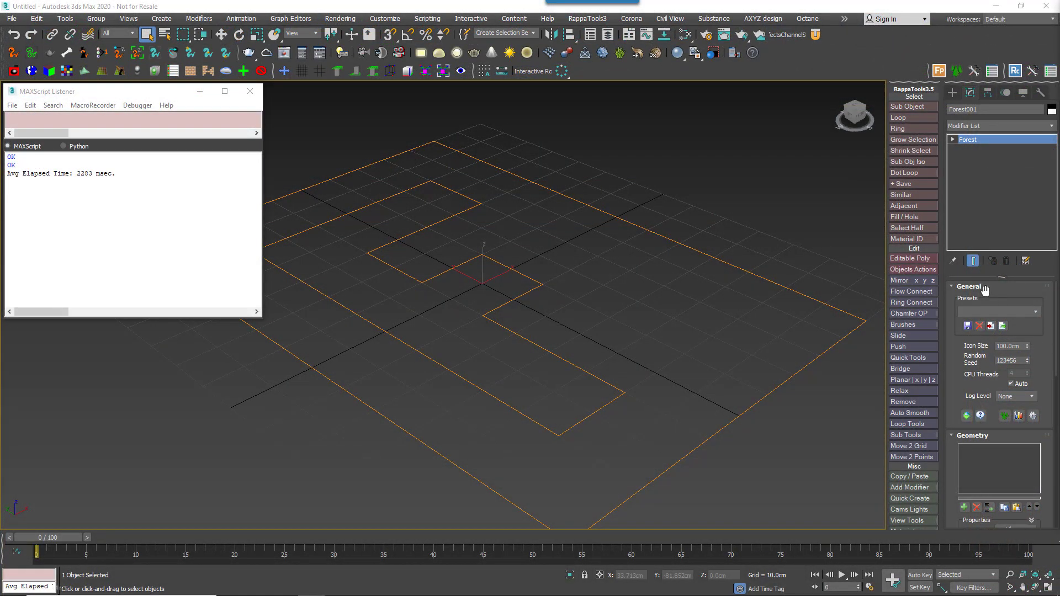
Create Forest001 on the spline and open its Global Settings dialog
left_click(969, 286)
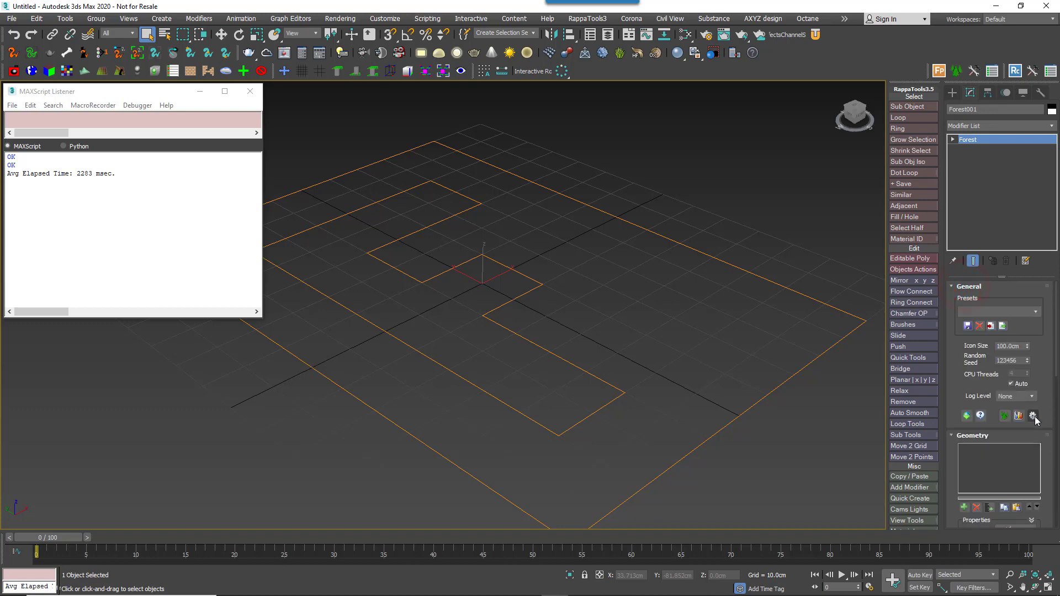
left_click(1033, 415)
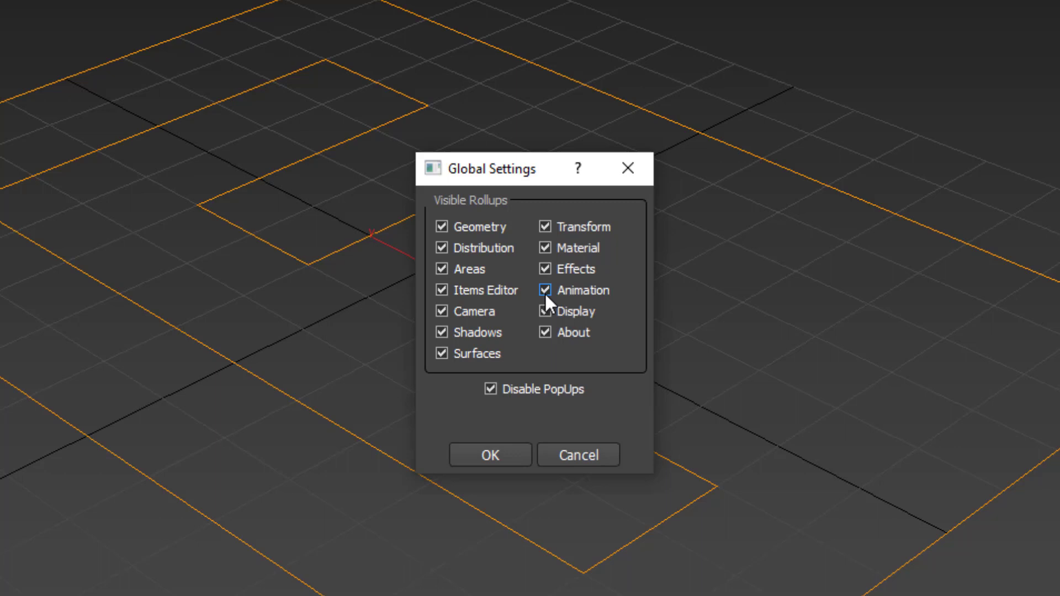
Untick Items Editor, Camera, Shadows, Material, Effects, Animation and Display rollups, then confirm
left_click(544, 290)
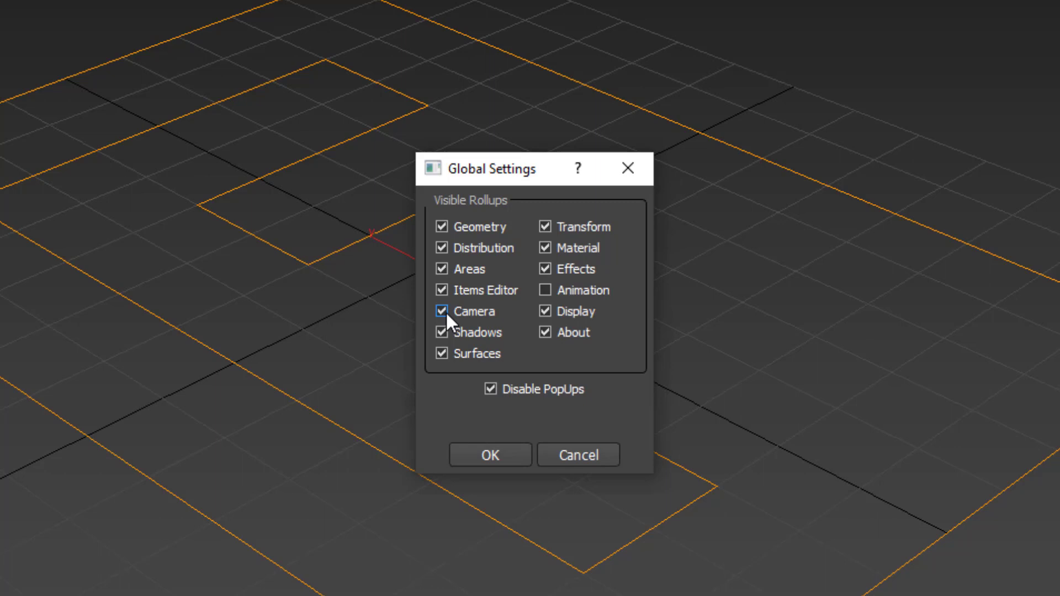
left_click(442, 311)
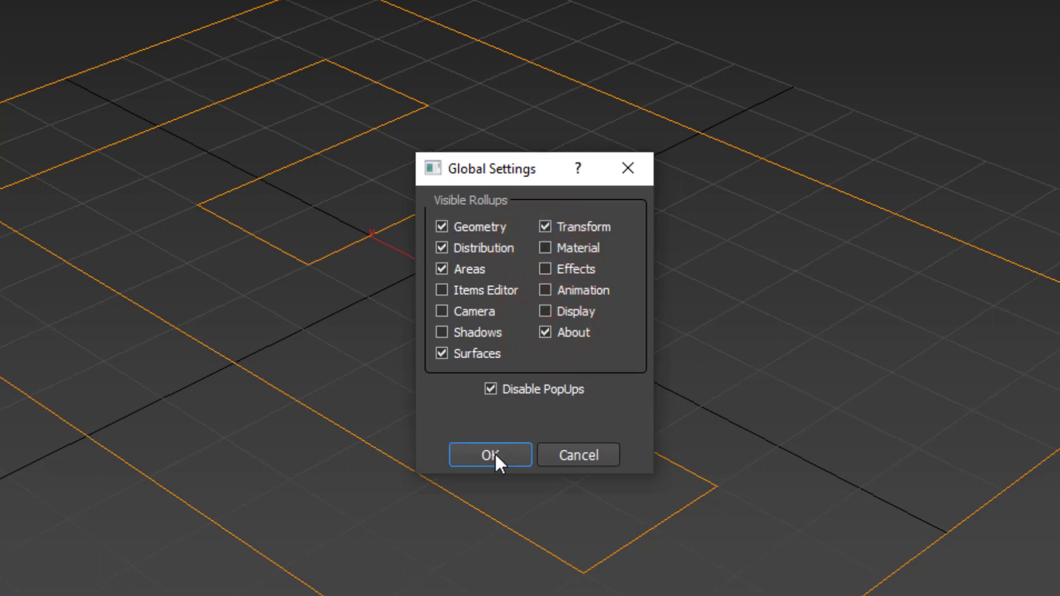
left_click(490, 454)
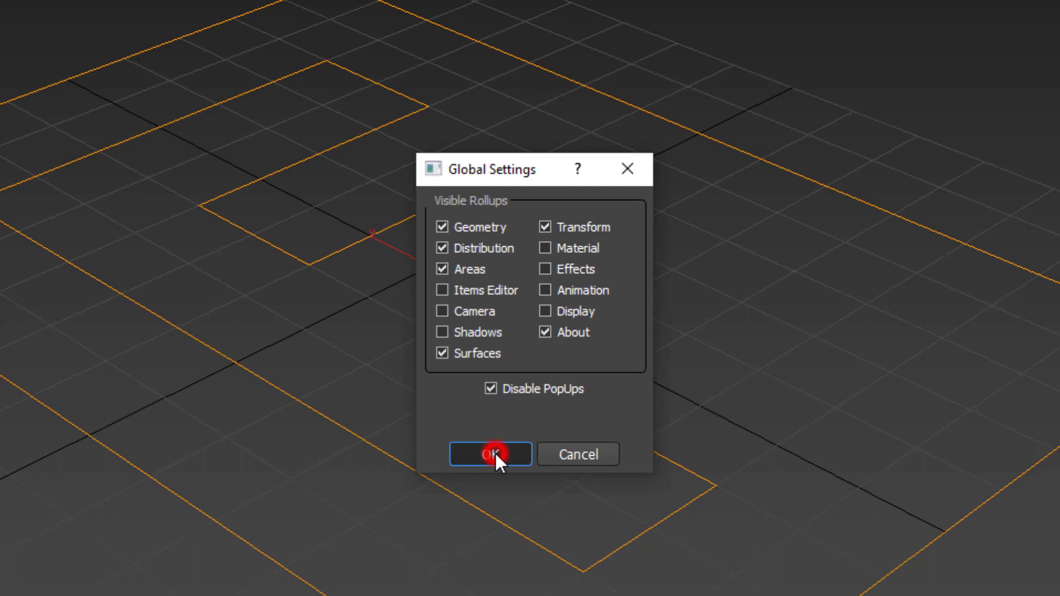
left_click(491, 454)
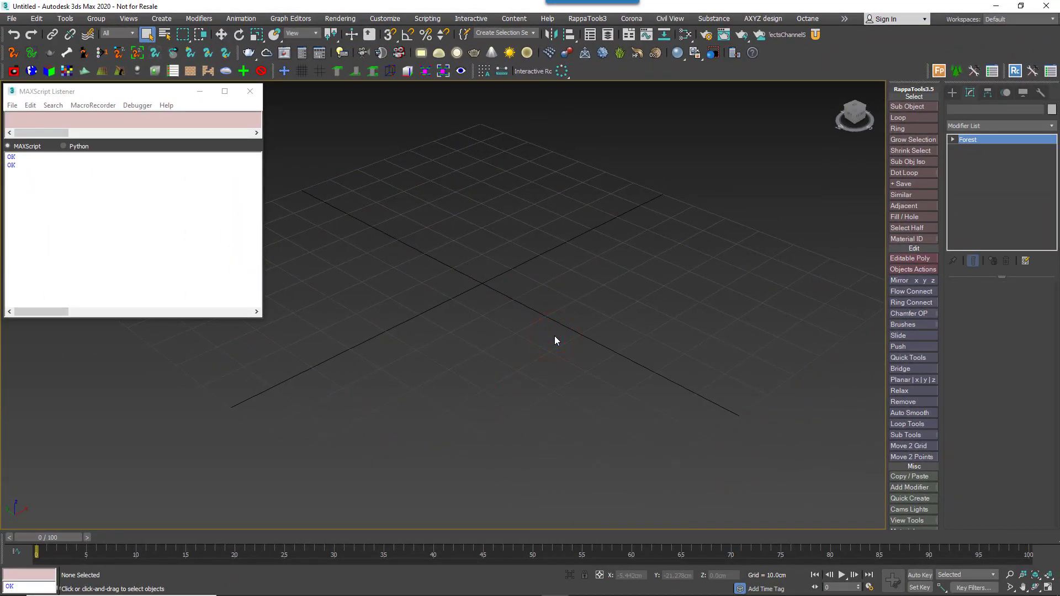